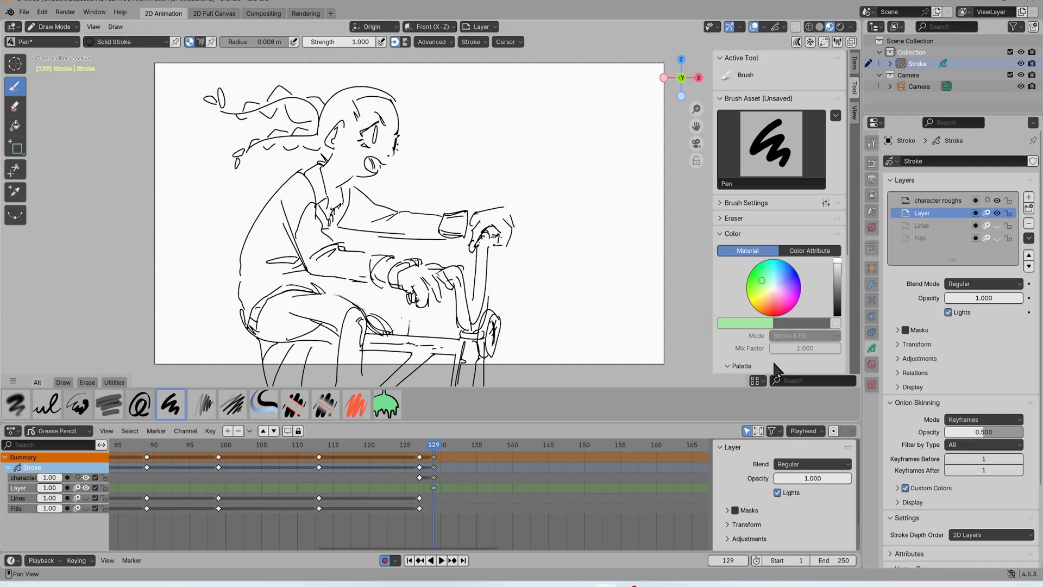
- Set the World background colour to light blue (hex 93C5F9)
{"action": "left_click", "coordinate": [871, 227]}
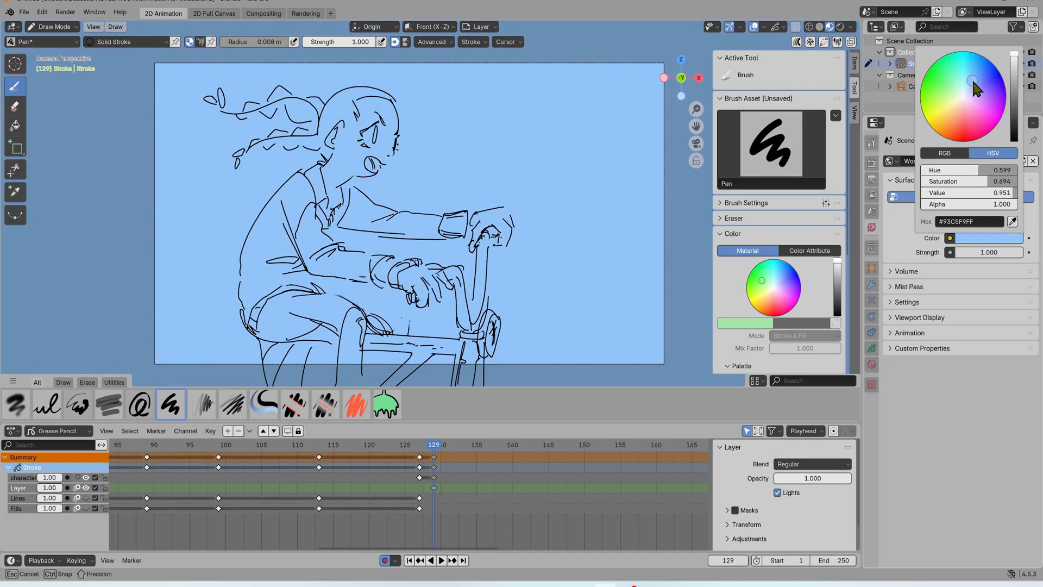
{"action": "left_click_drag", "start_coordinate": [974, 88], "coordinate": [970, 75]}
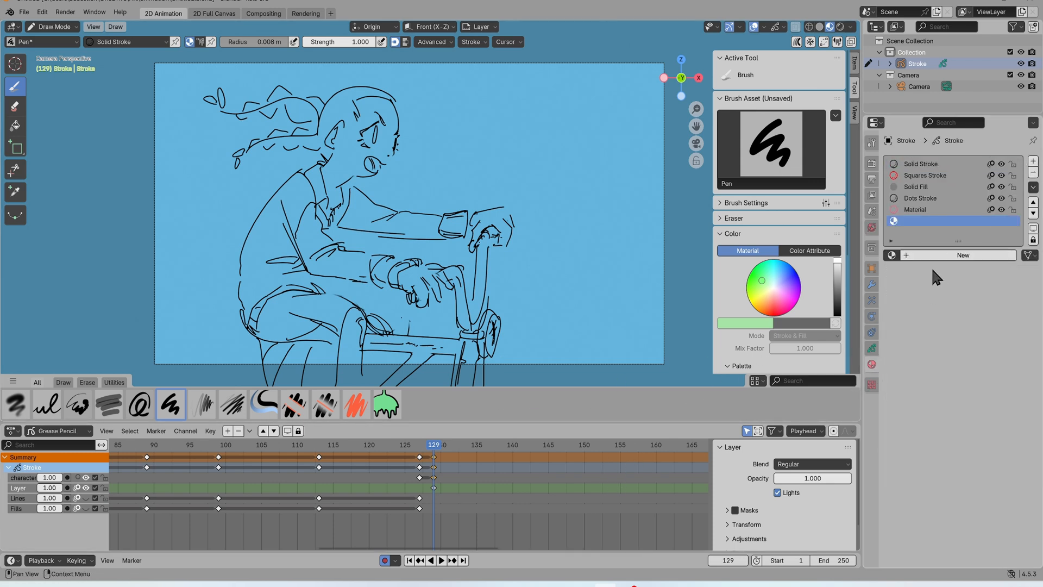
- Add a new stroke material and begin adjusting its settings
{"action": "left_click", "coordinate": [960, 255]}
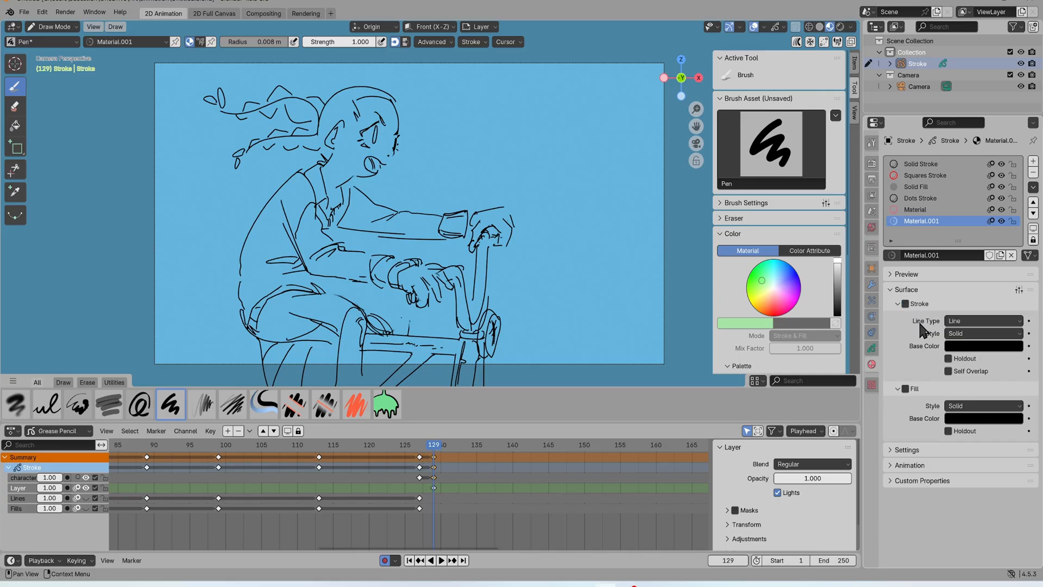
{"action": "left_click", "coordinate": [983, 346]}
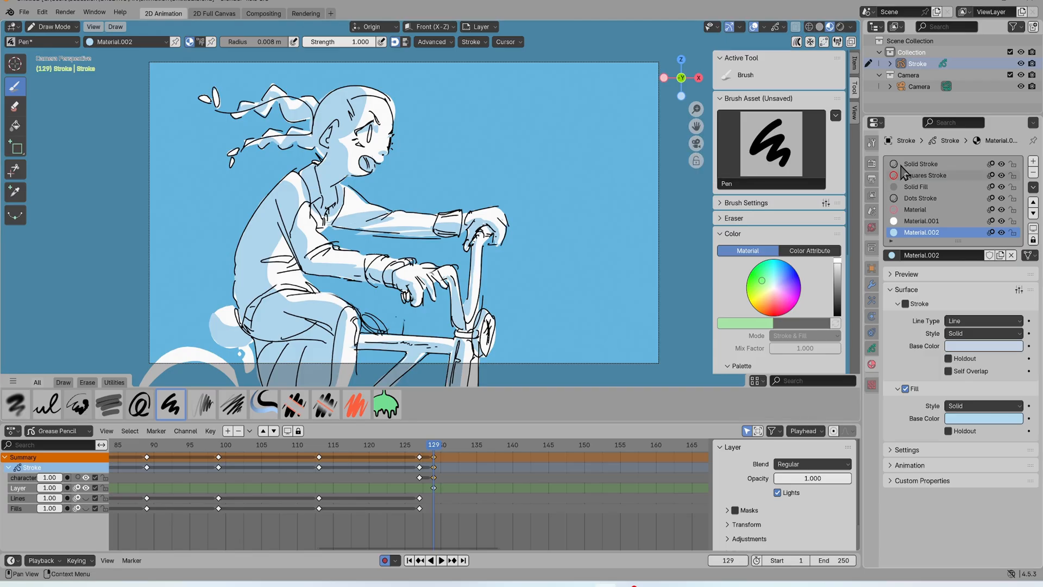
- Show the Output properties: 1920×1080, 24 fps, frames 1–250, PNG output
{"action": "left_click", "coordinate": [431, 560]}
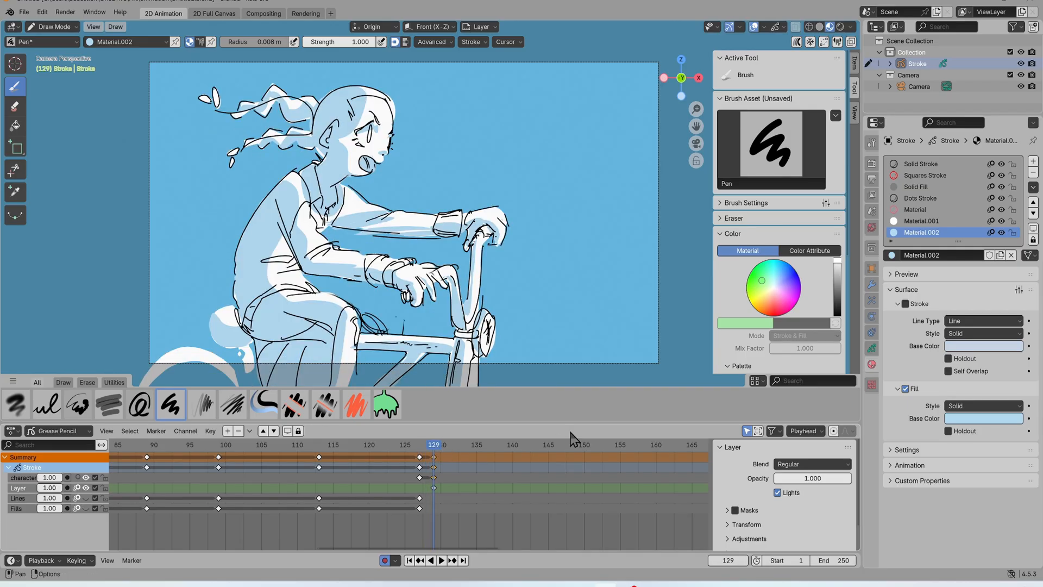
{"action": "left_click", "coordinate": [872, 207]}
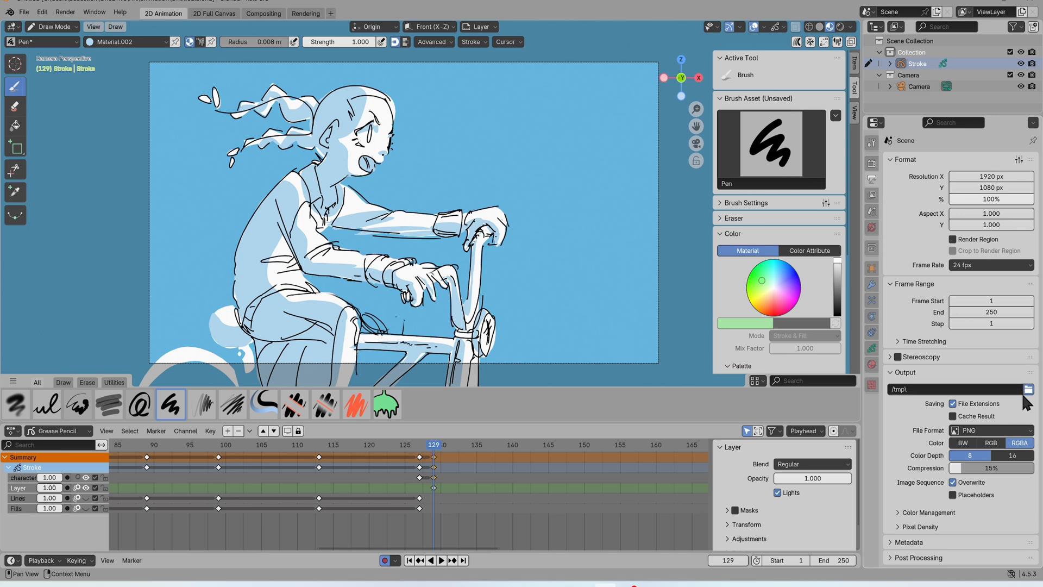
- Set output to FFmpeg video with MPEG-4 container and H.264 codec
{"action": "left_click", "coordinate": [990, 430]}
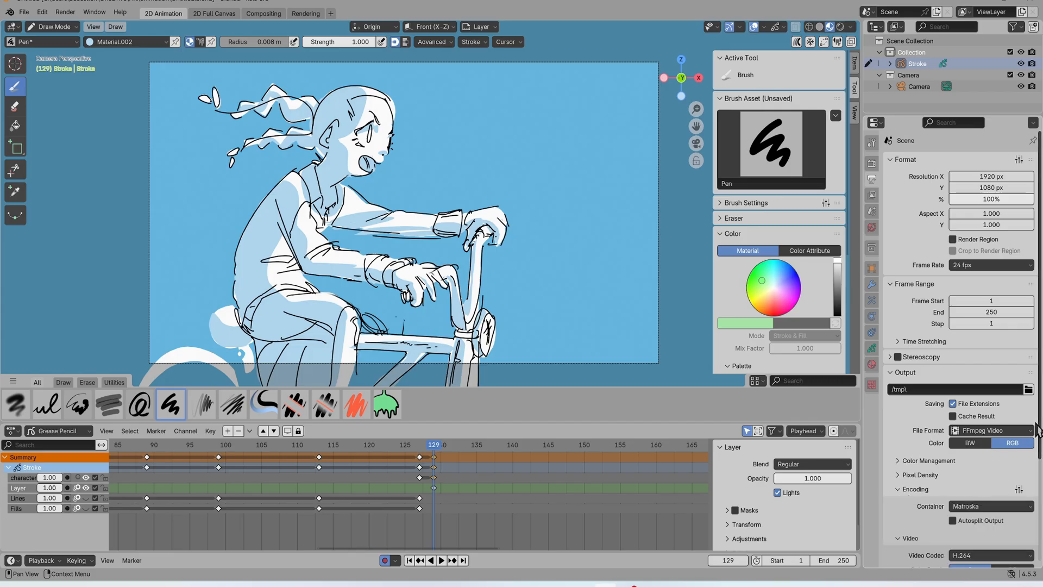
{"action": "left_click", "coordinate": [991, 431]}
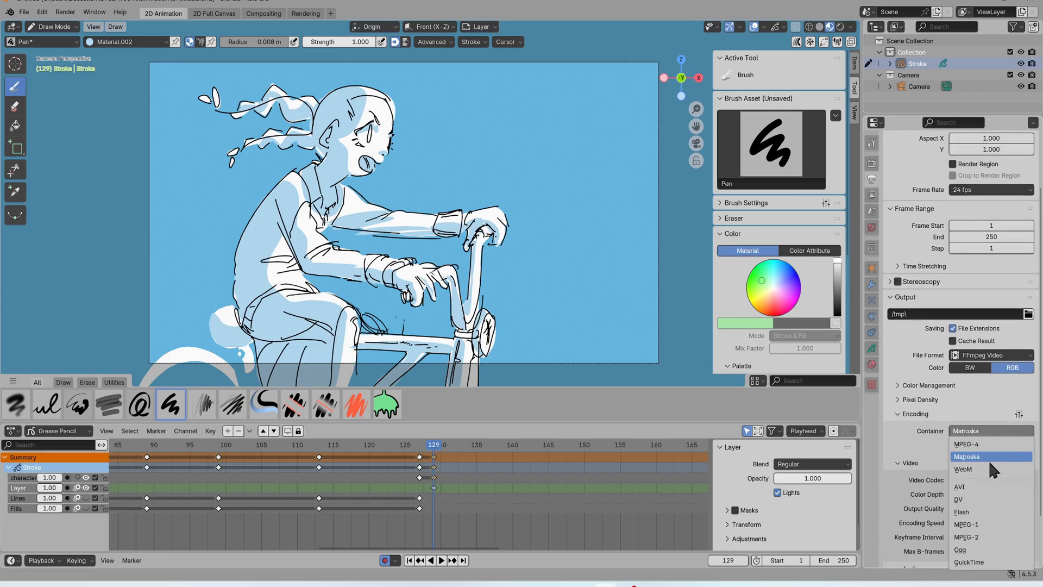
{"action": "left_click", "coordinate": [966, 444]}
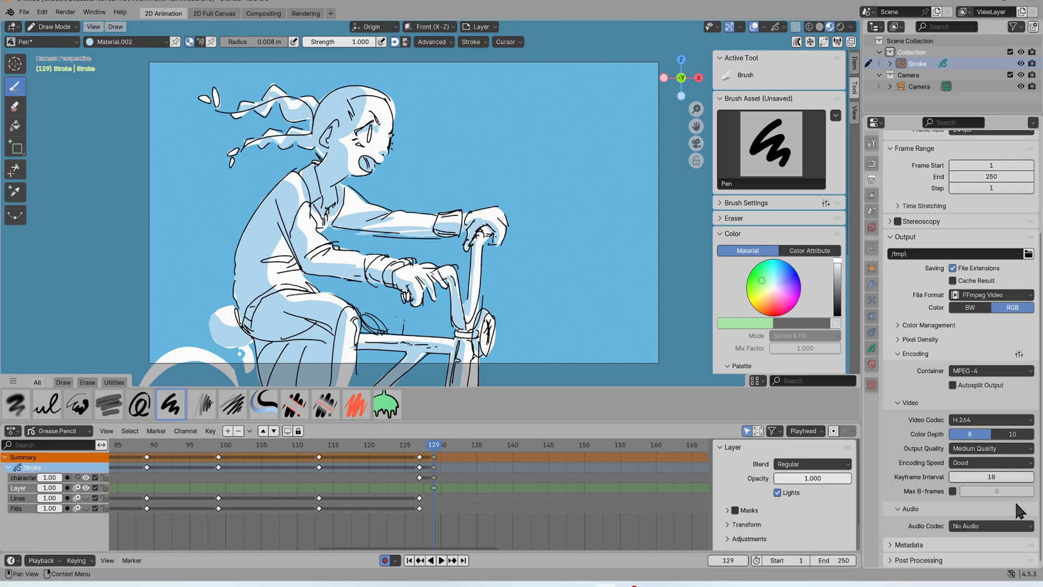
{"action": "left_click", "coordinate": [989, 525]}
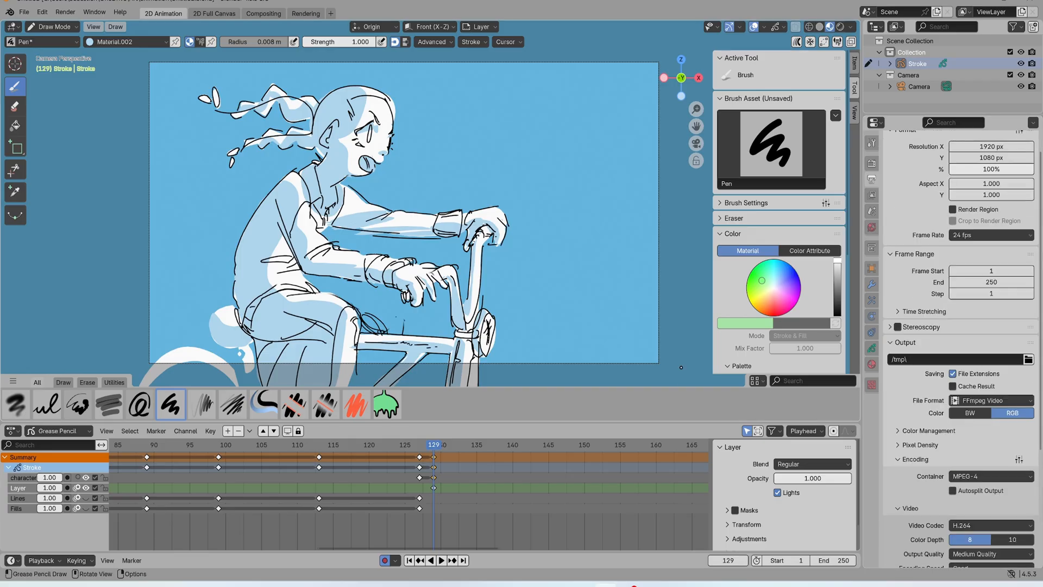
{"action": "left_click", "coordinate": [65, 12]}
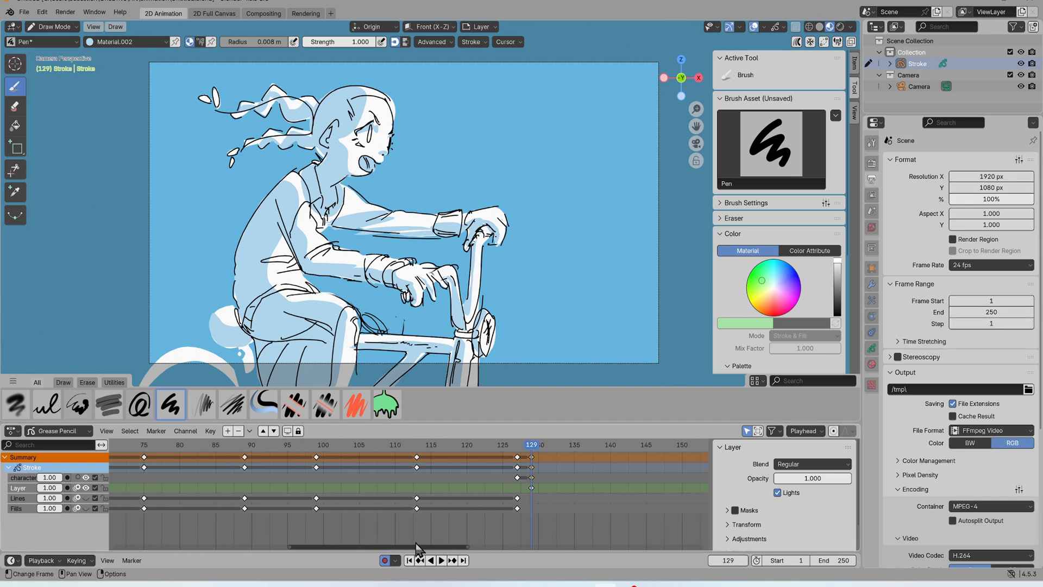
{"action": "left_click", "coordinate": [430, 559]}
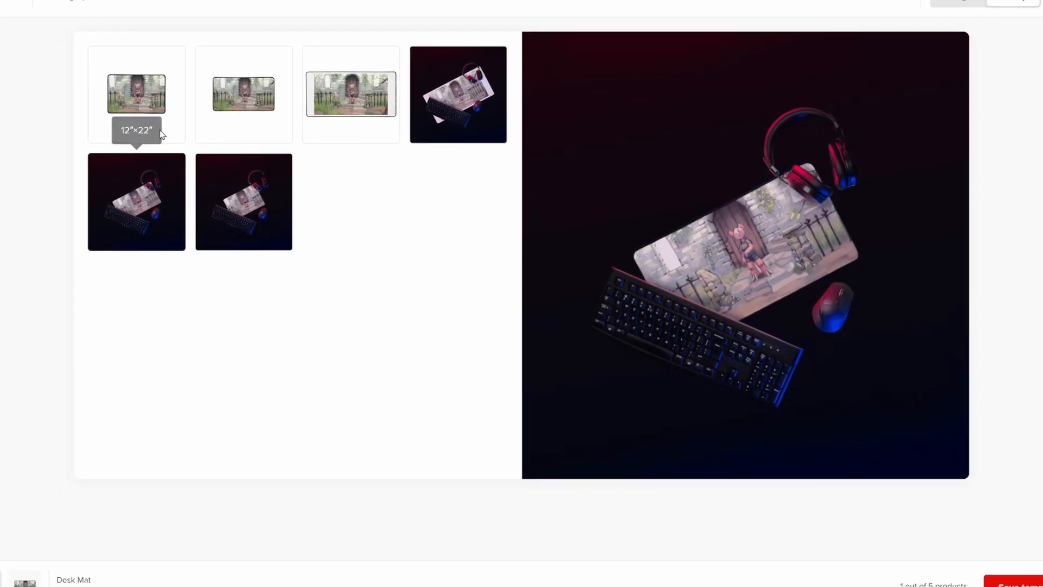
- Preview the desk mat on the 16″×32″, then the plain 12″×22″ mockup
{"action": "left_click", "coordinate": [356, 101]}
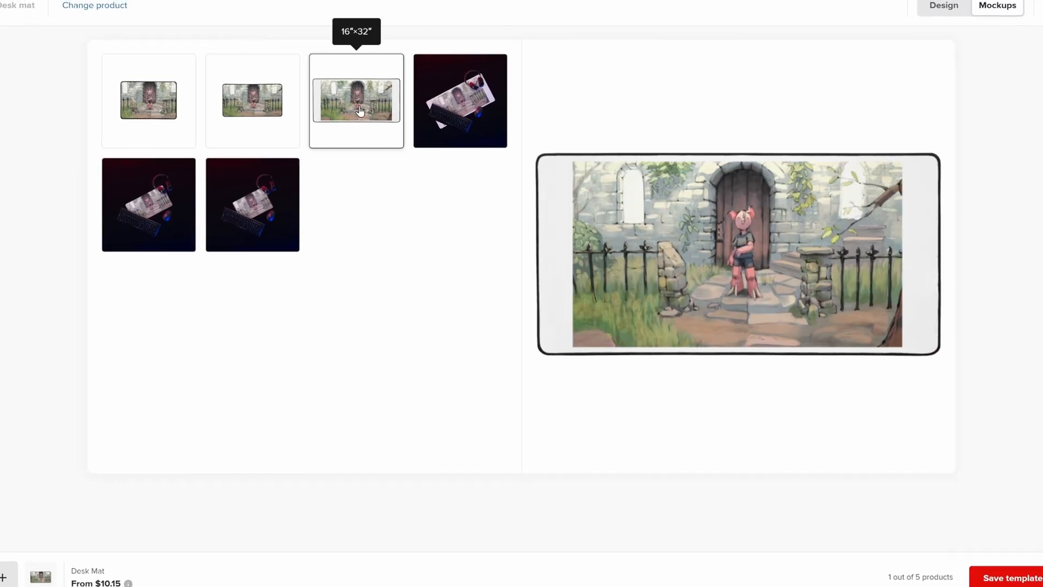
{"action": "left_click", "coordinate": [261, 106]}
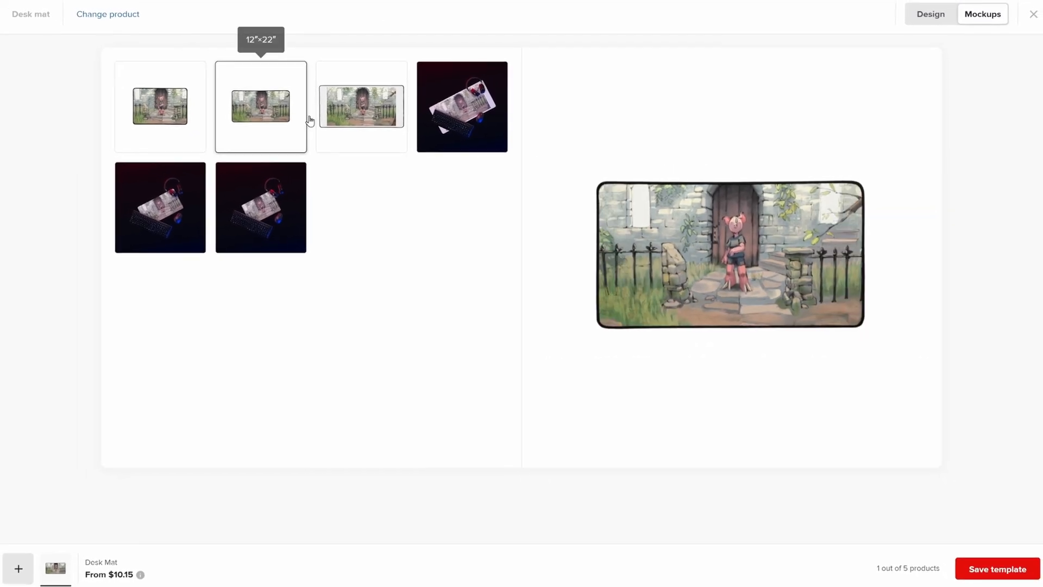